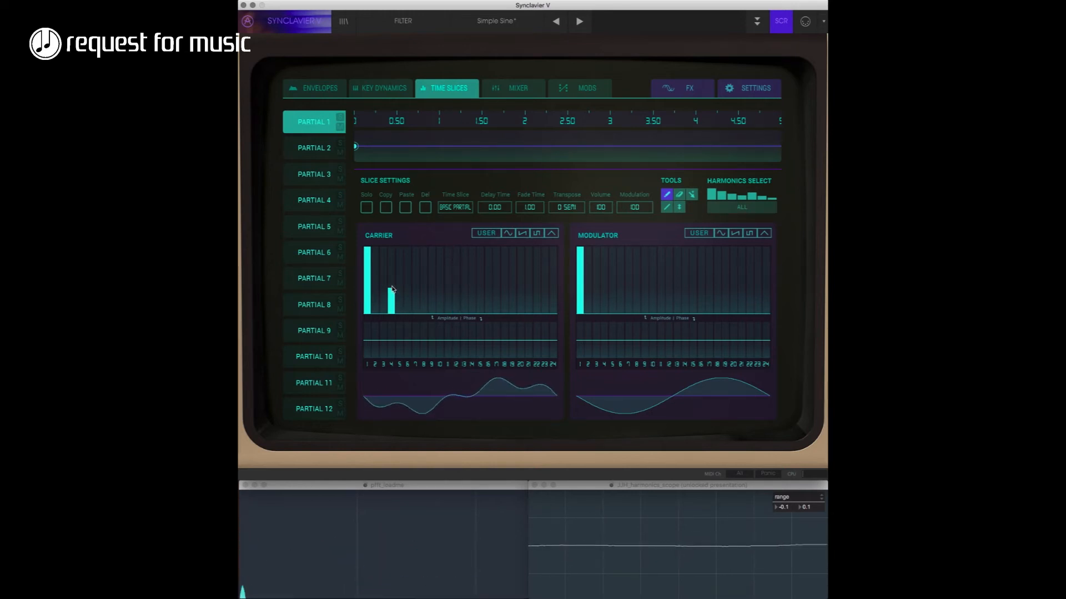
Add an extra carrier harmonic bar, then reset the carrier to a single first-harmonic sine.
click(411, 301)
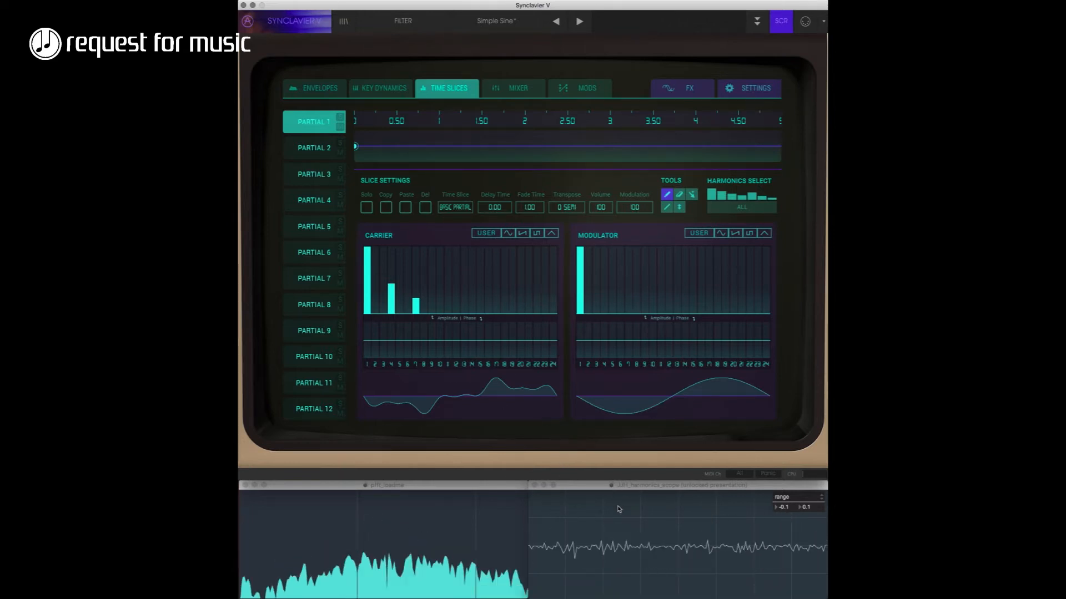
mouse_move(625, 497)
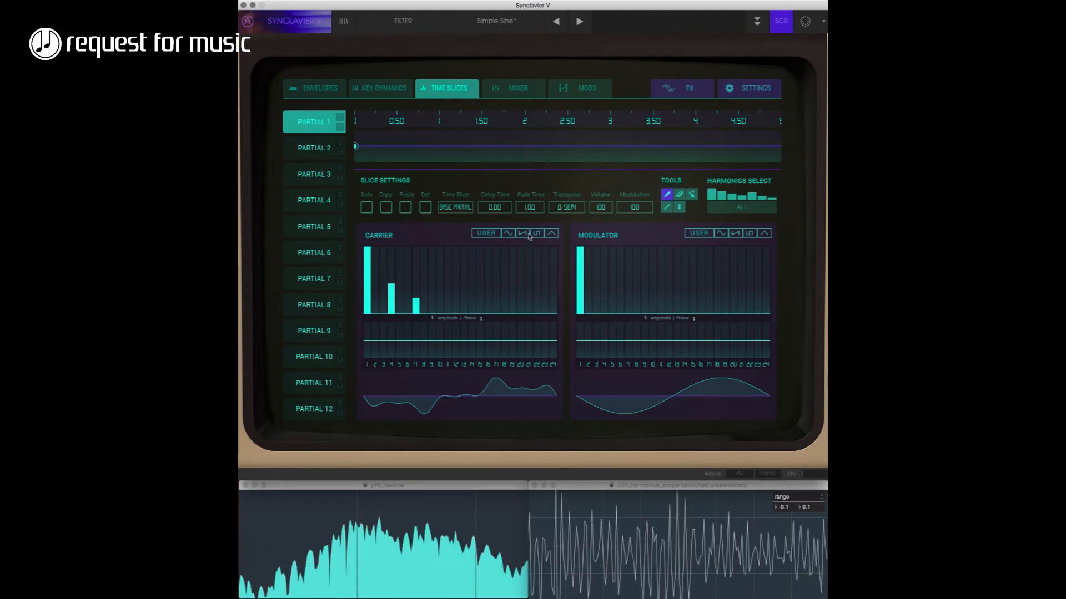
click(507, 232)
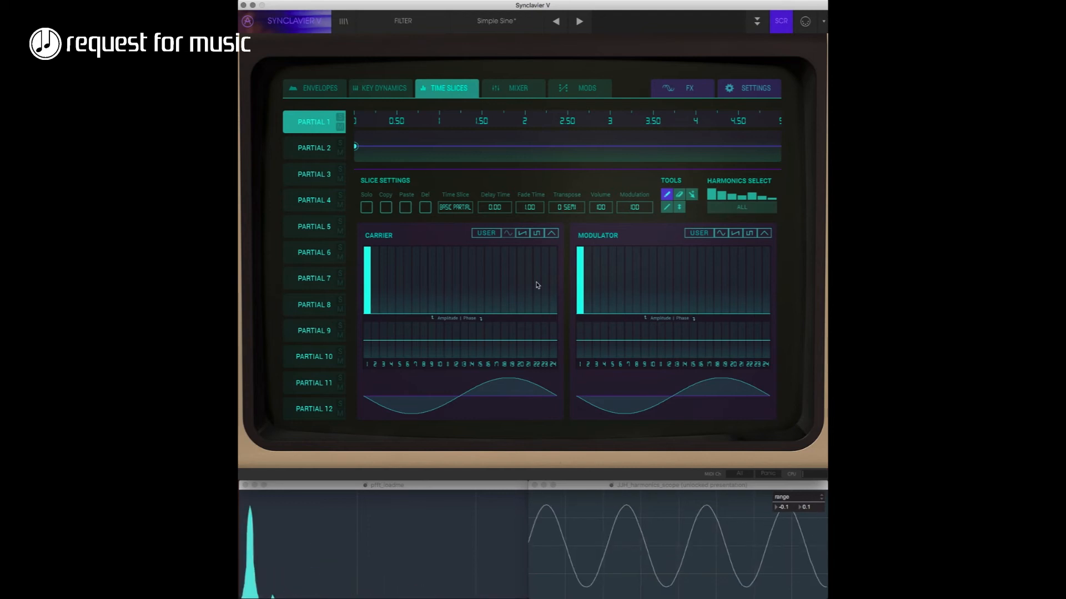
Load the sawtooth preset so the carrier holds all 24 harmonics falling off in level.
click(522, 232)
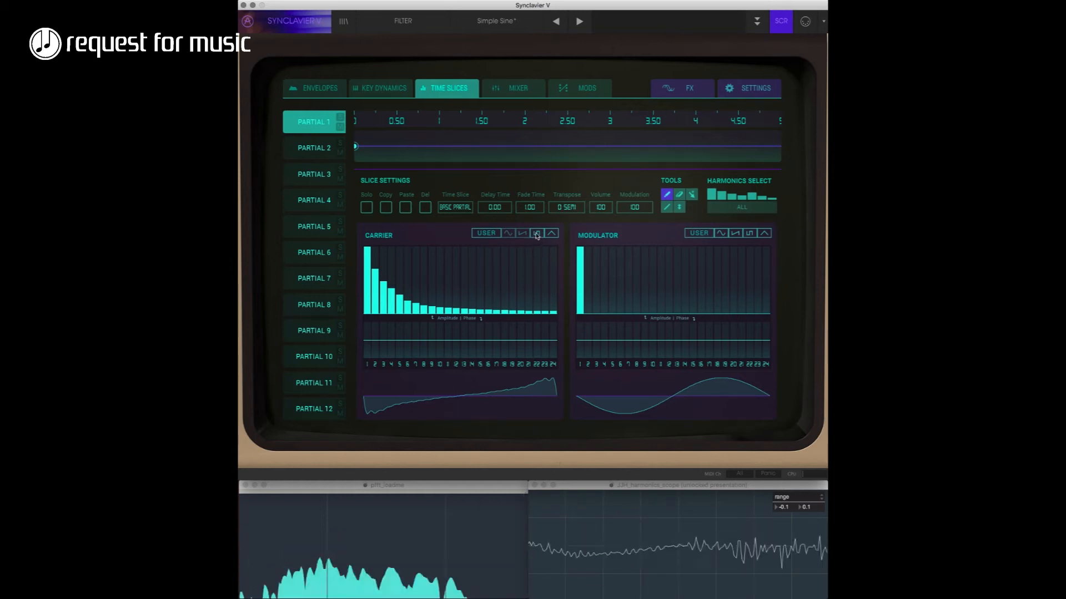
Load the square preset so the carrier holds only odd harmonics falling off in level.
click(537, 232)
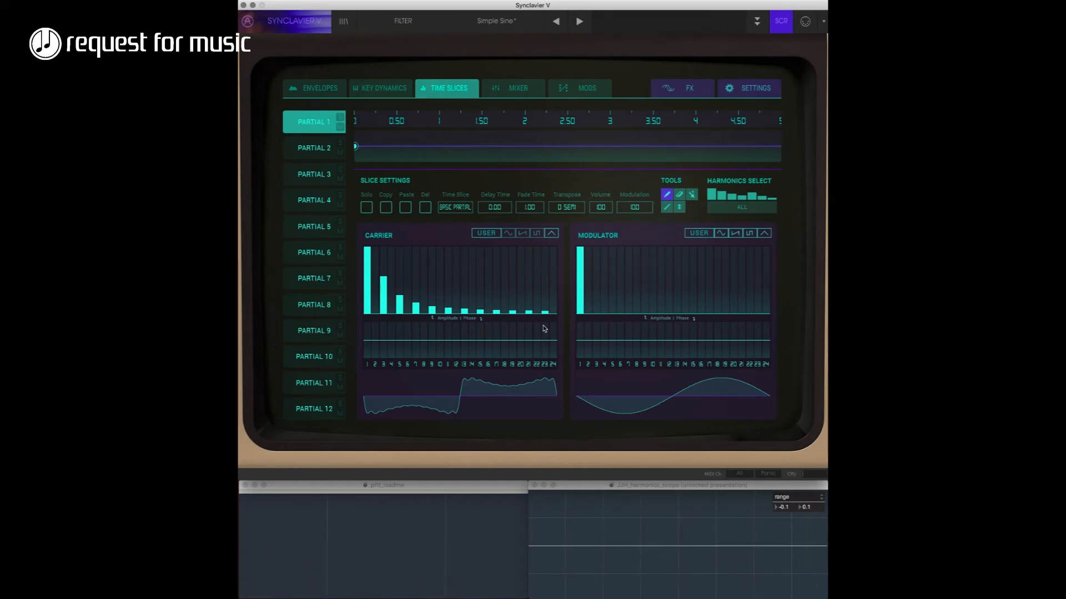
click(551, 233)
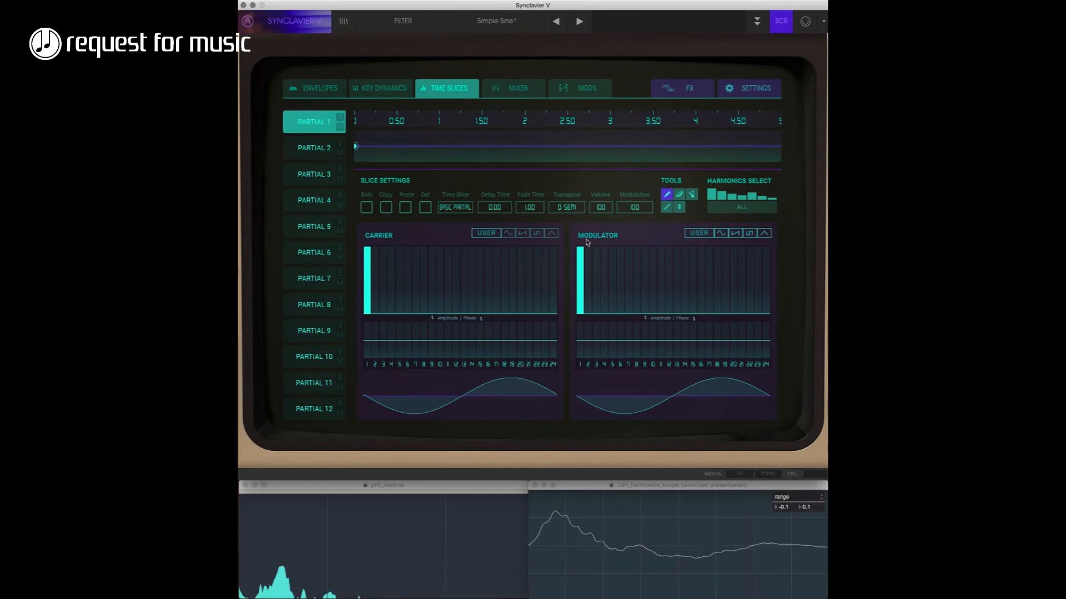
mouse_move(599, 259)
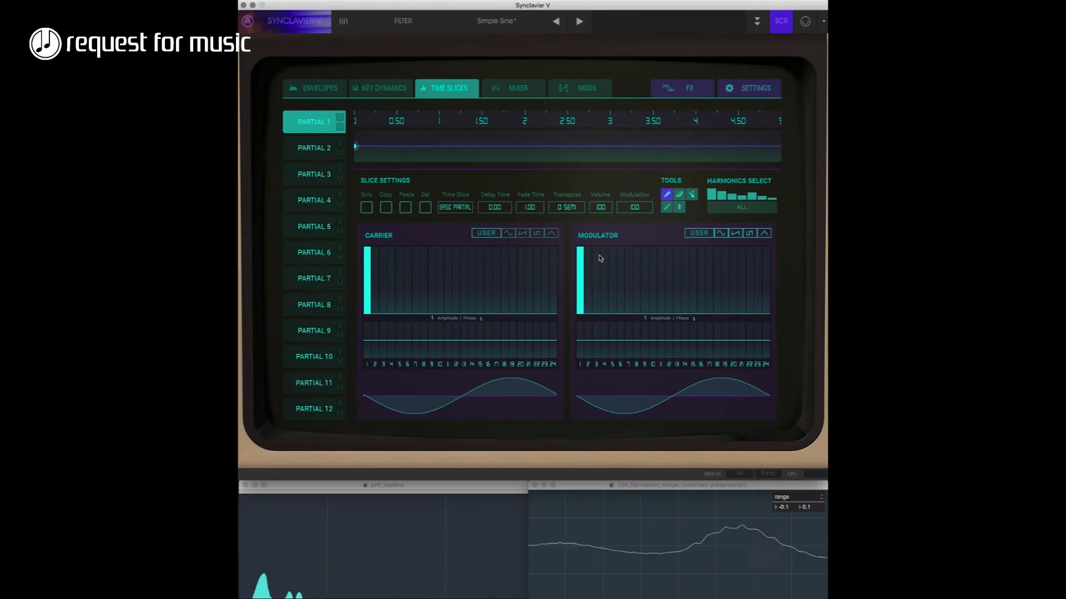
mouse_move(404, 276)
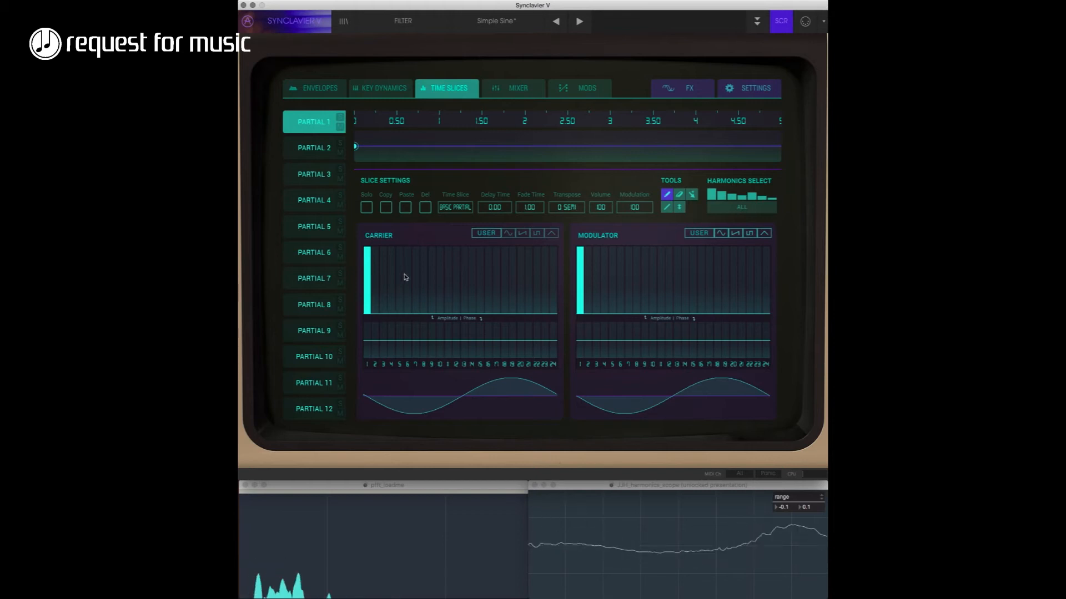
mouse_move(421, 280)
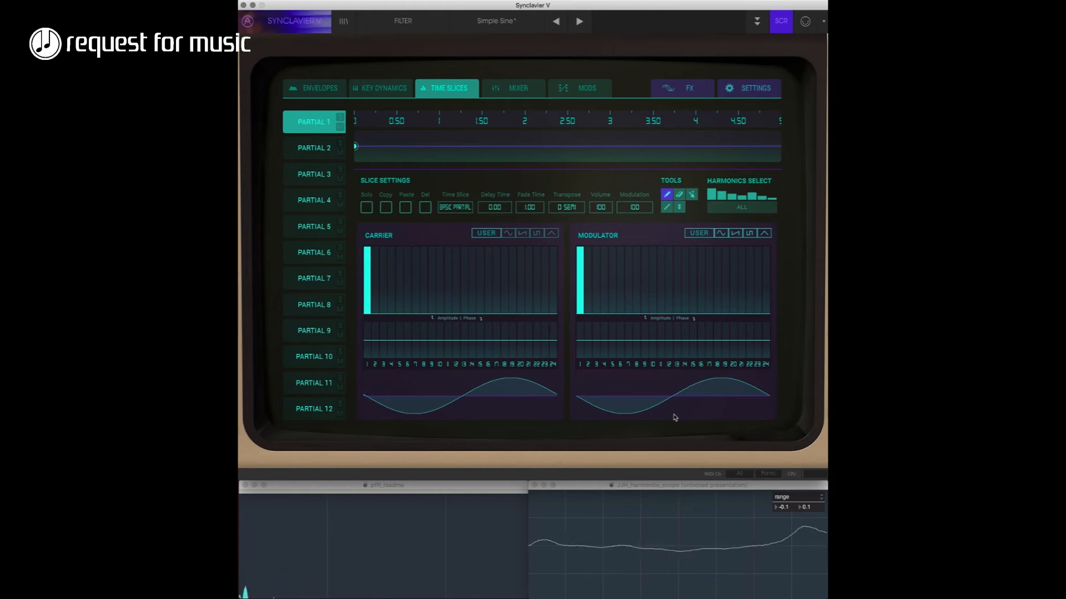
mouse_move(593, 281)
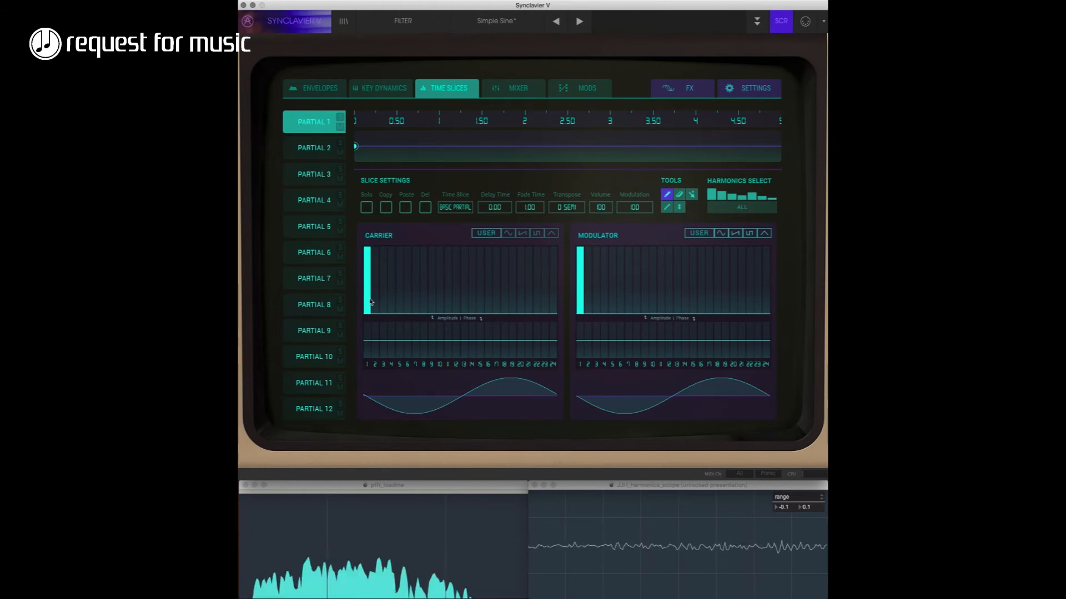
mouse_move(365, 278)
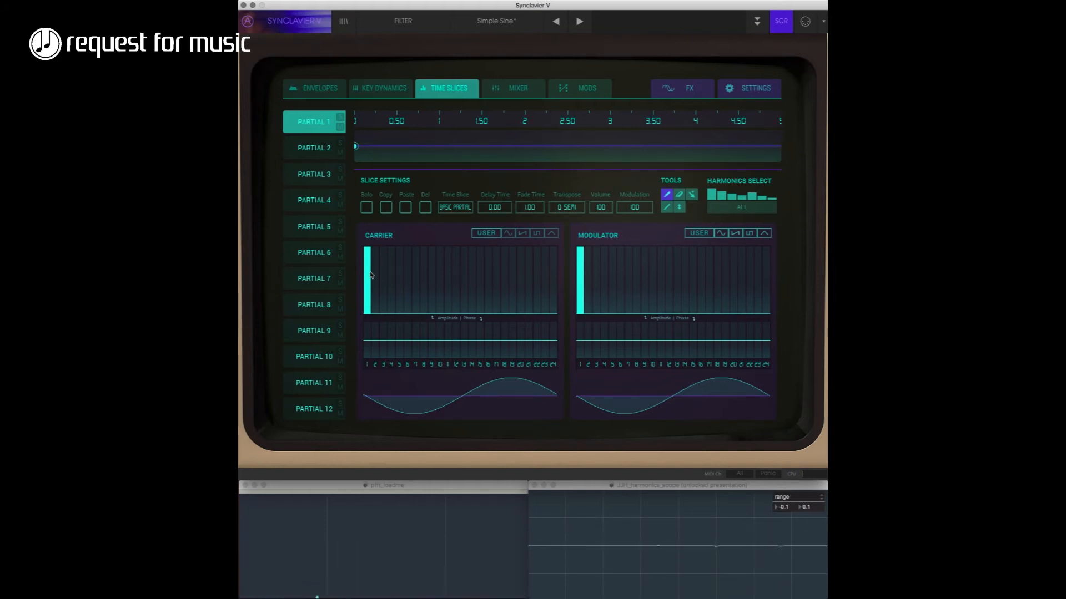
mouse_move(423, 281)
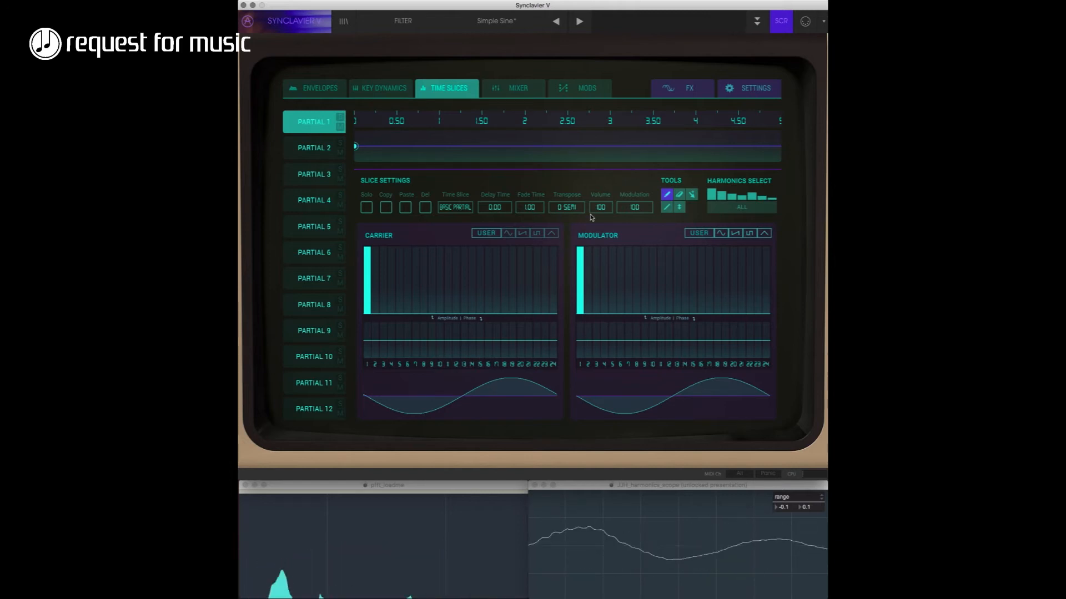
mouse_move(630, 134)
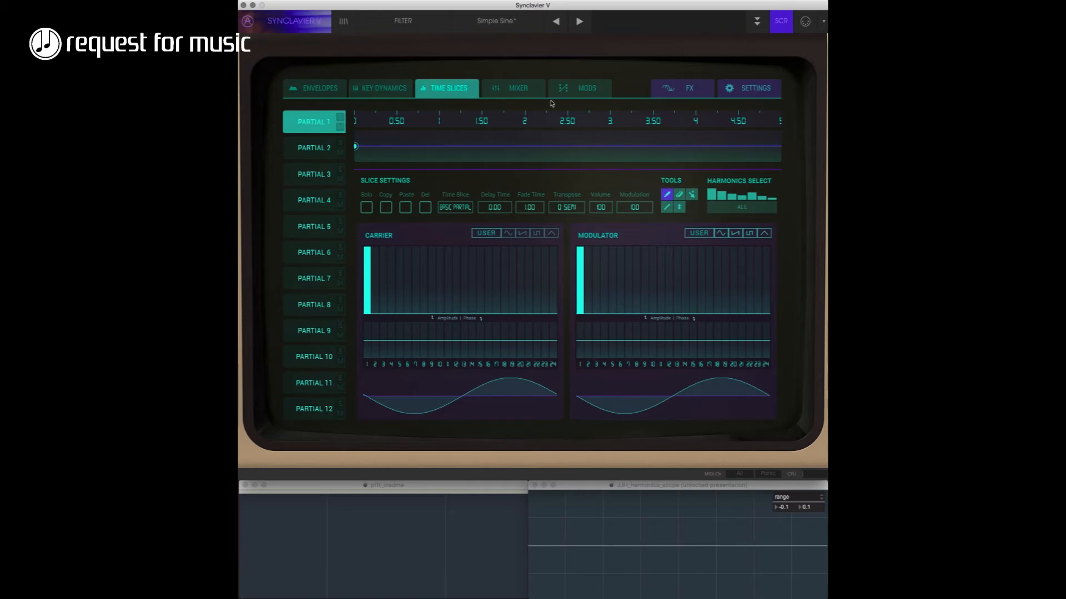
click(519, 88)
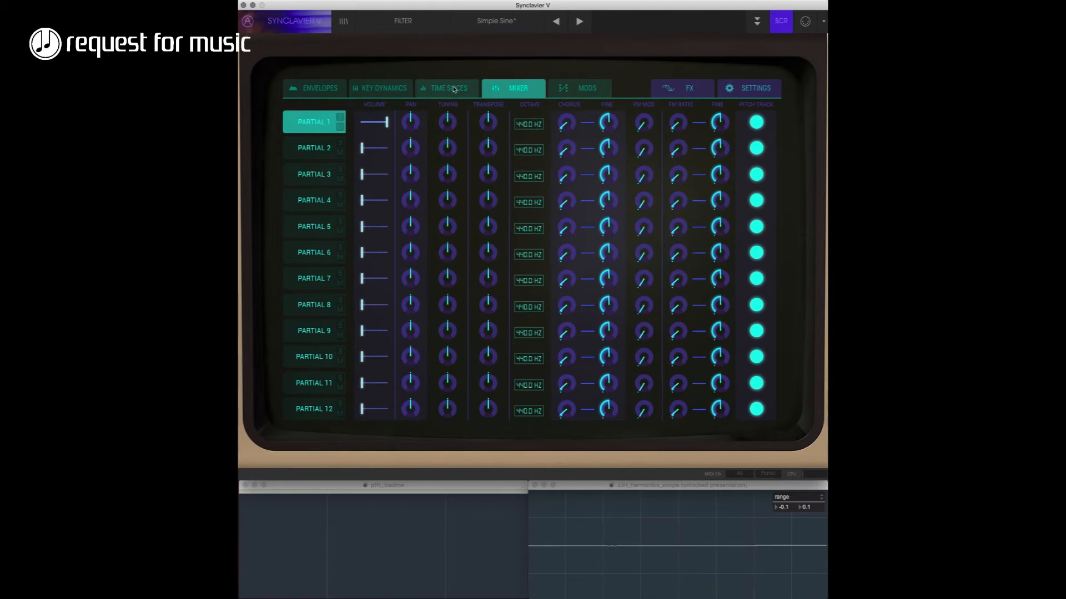
click(447, 88)
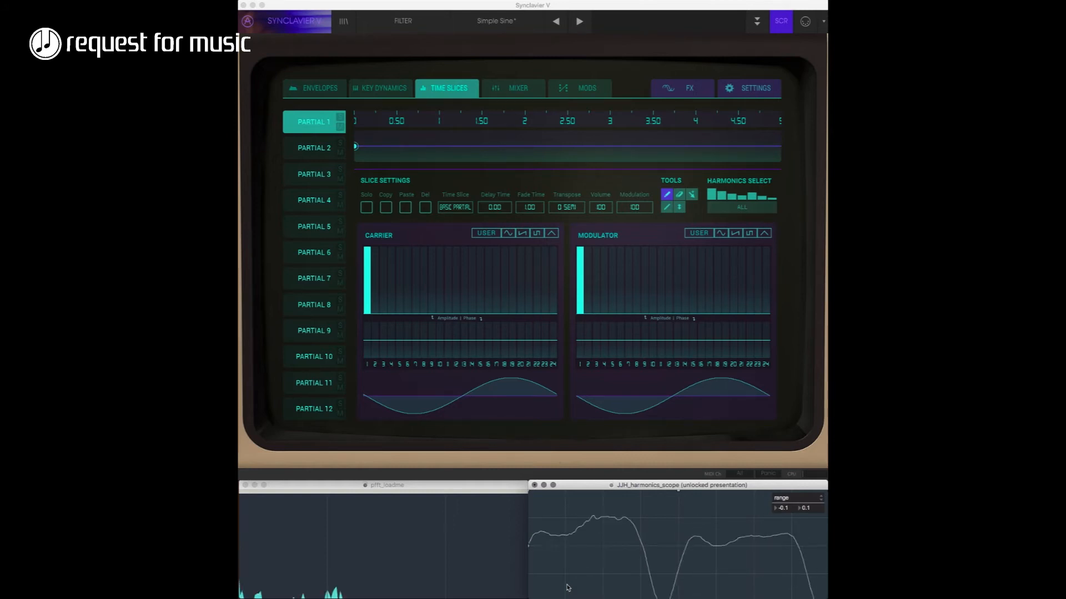
click(677, 468)
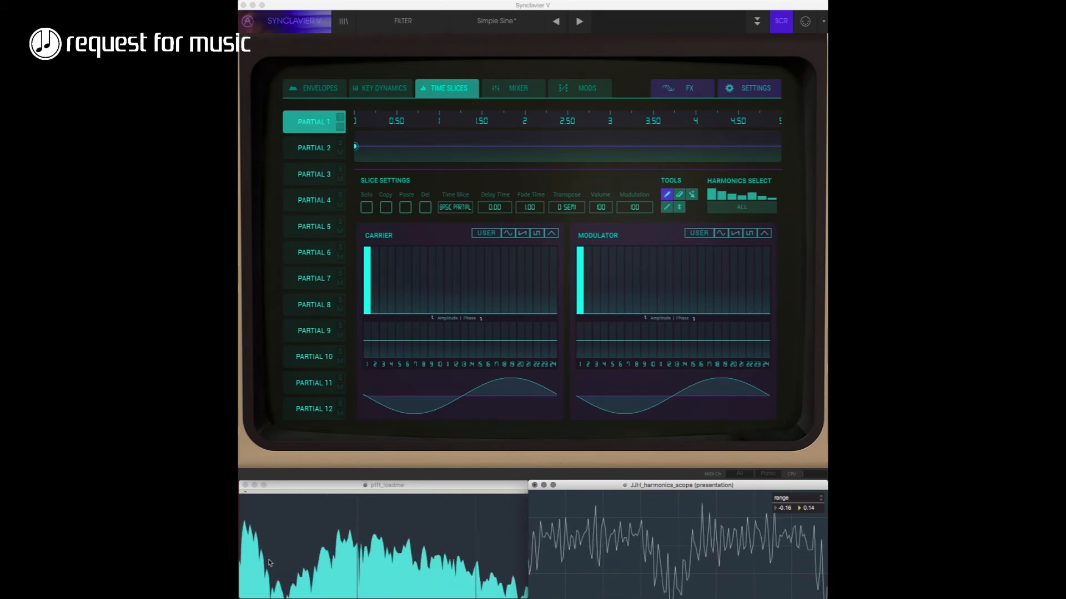
mouse_move(331, 402)
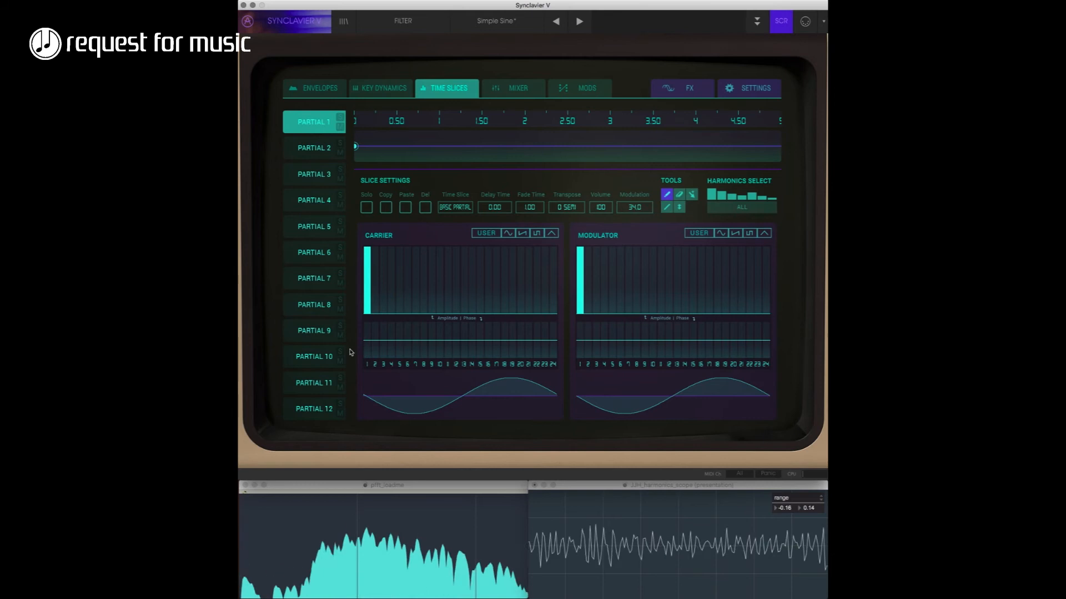
mouse_move(381, 256)
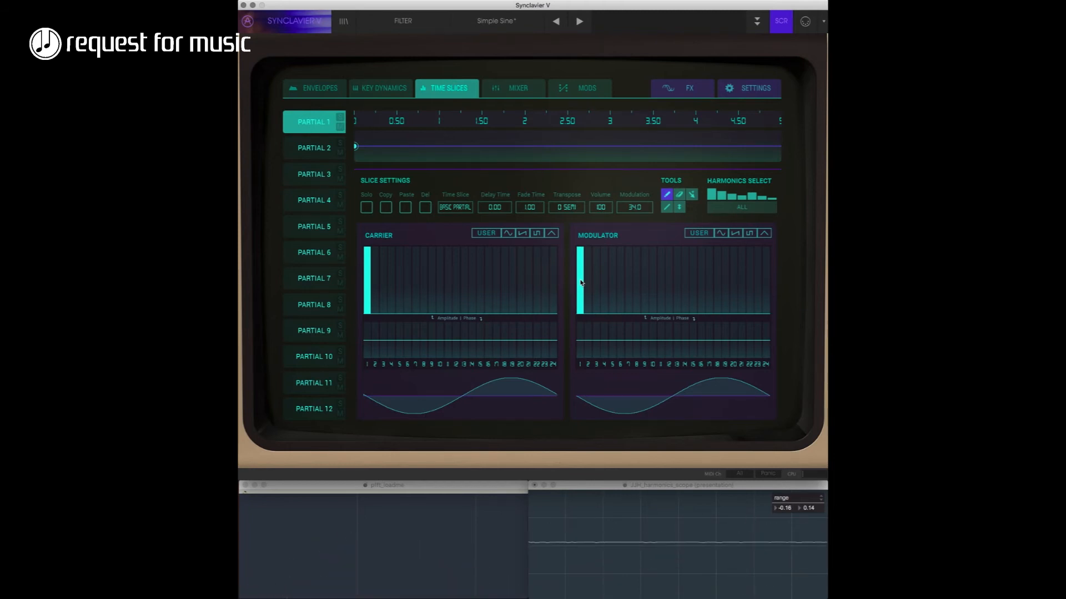
click(518, 88)
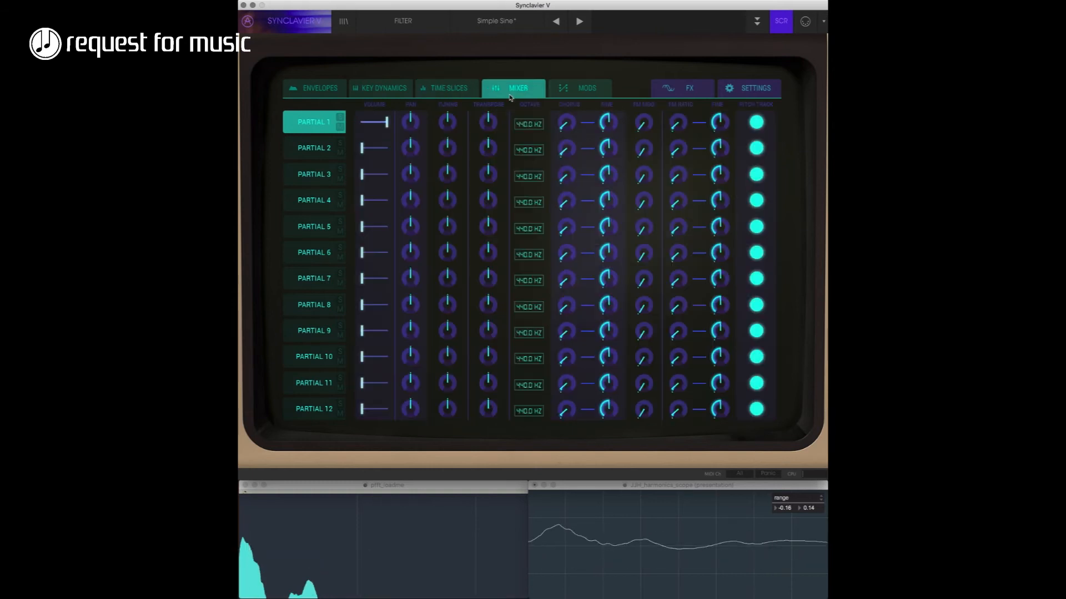
mouse_move(689, 127)
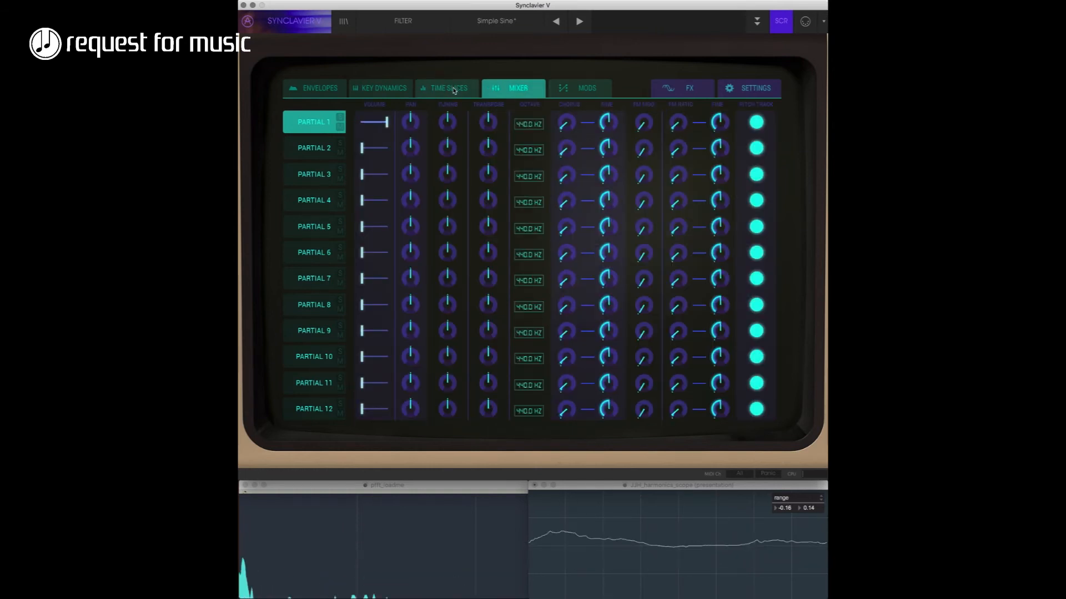
click(447, 88)
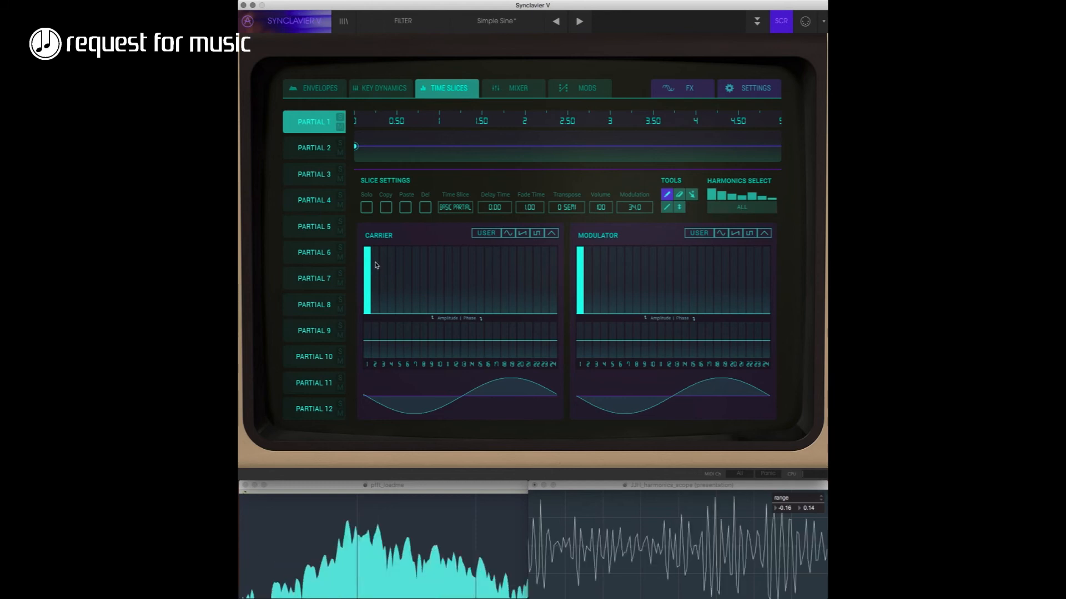
mouse_move(526, 311)
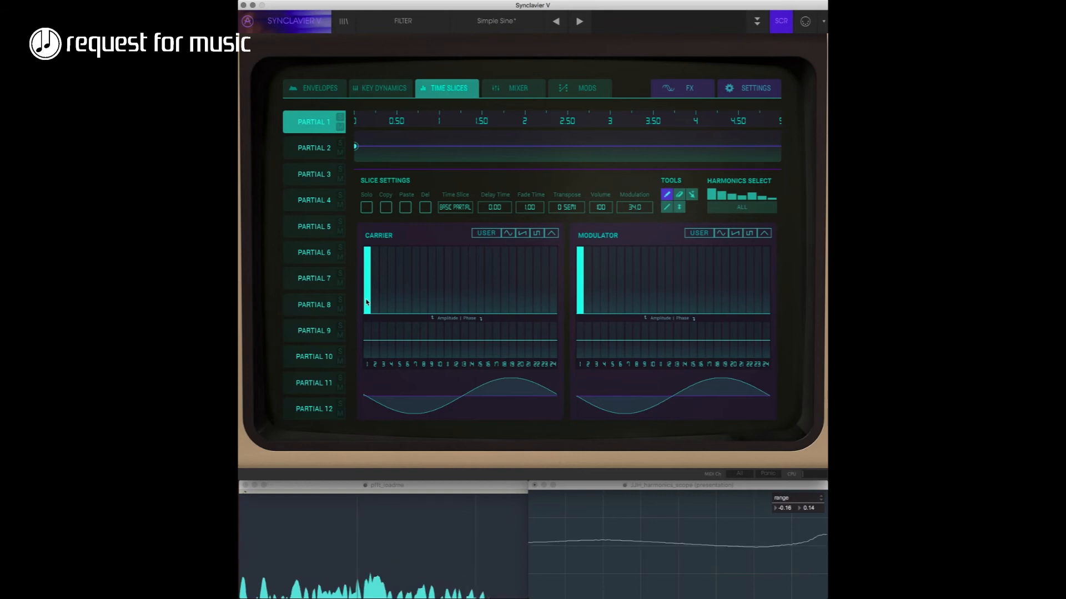
mouse_move(602, 224)
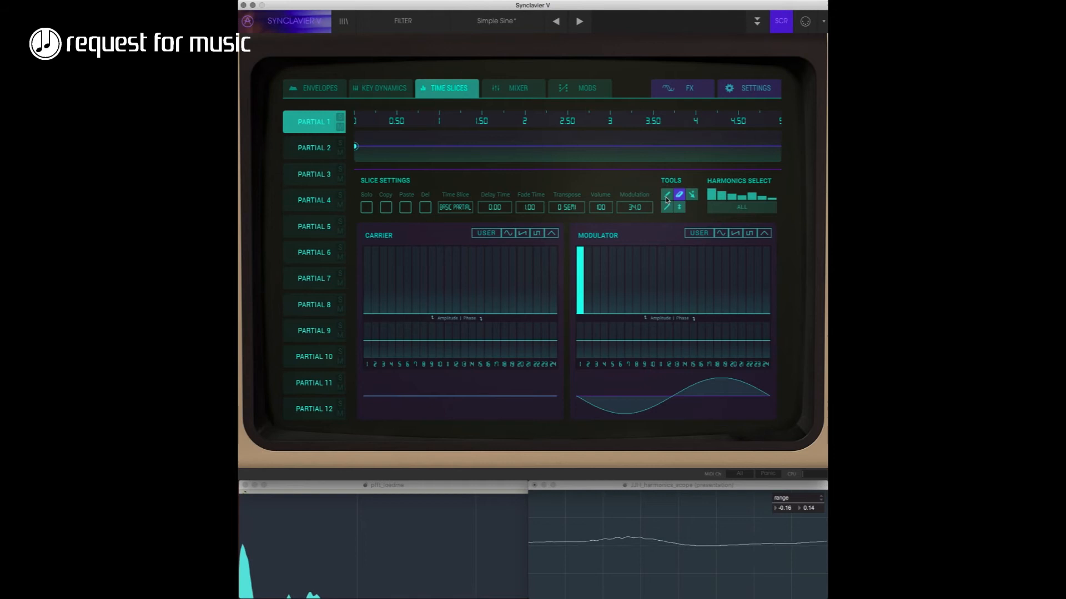
Draw a single high carrier harmonic bar around the 12th harmonic.
click(455, 279)
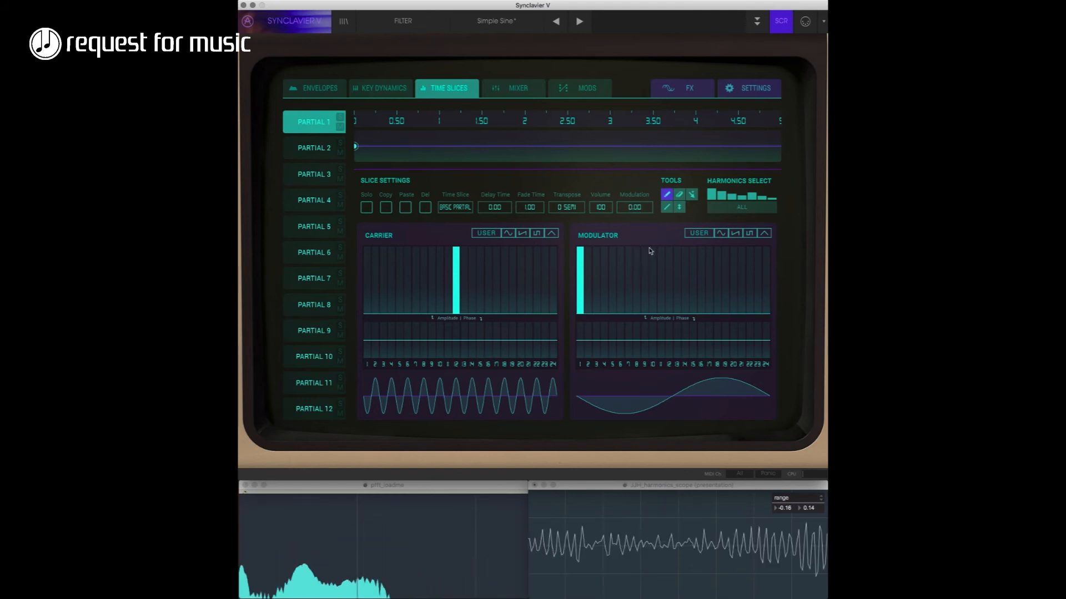
mouse_move(606, 258)
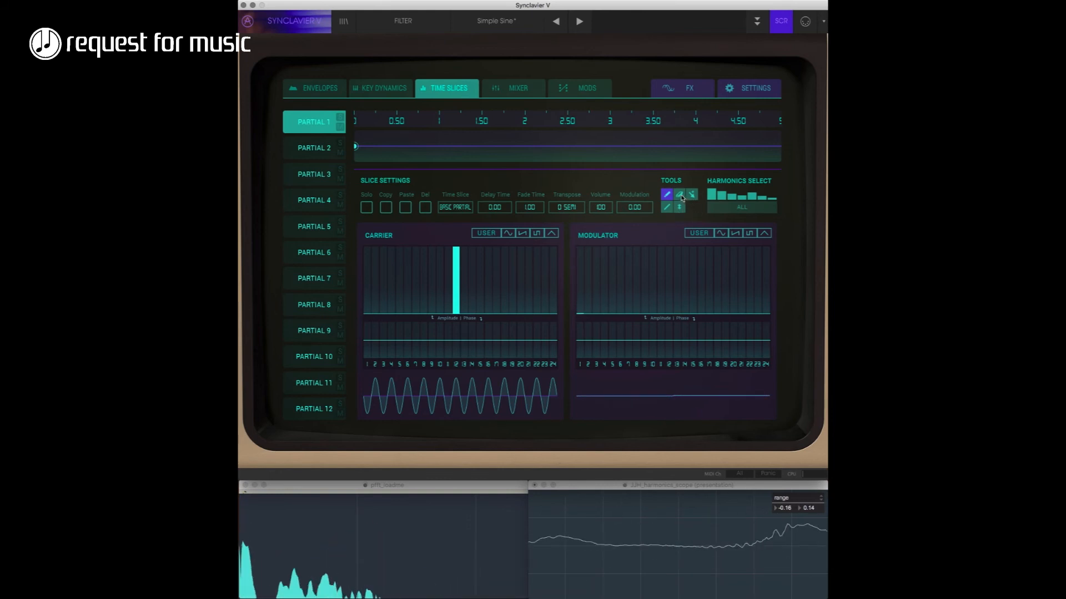
Draw a single mid-range harmonic bar around the 8th in the Modulator graph.
click(680, 194)
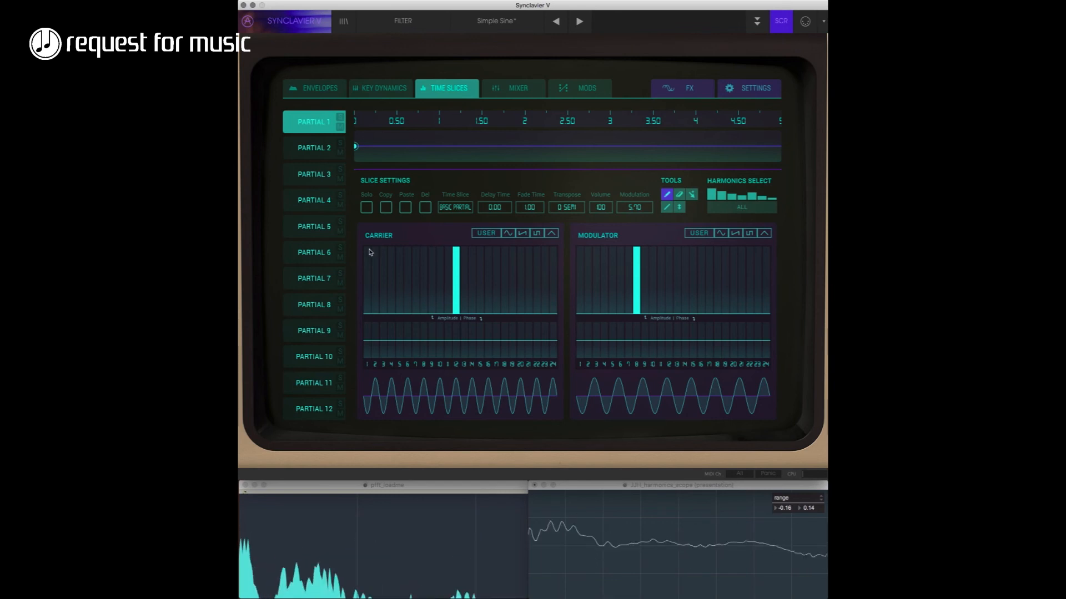
Restore the carrier's fundamental harmonic bar so it returns to a pure sine.
click(368, 279)
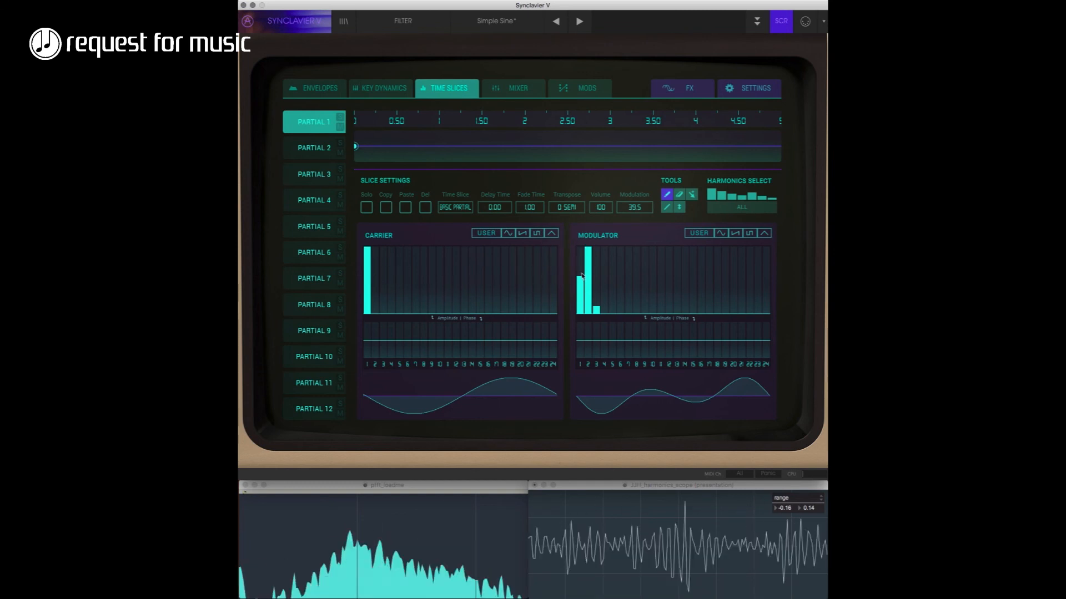
mouse_move(576, 268)
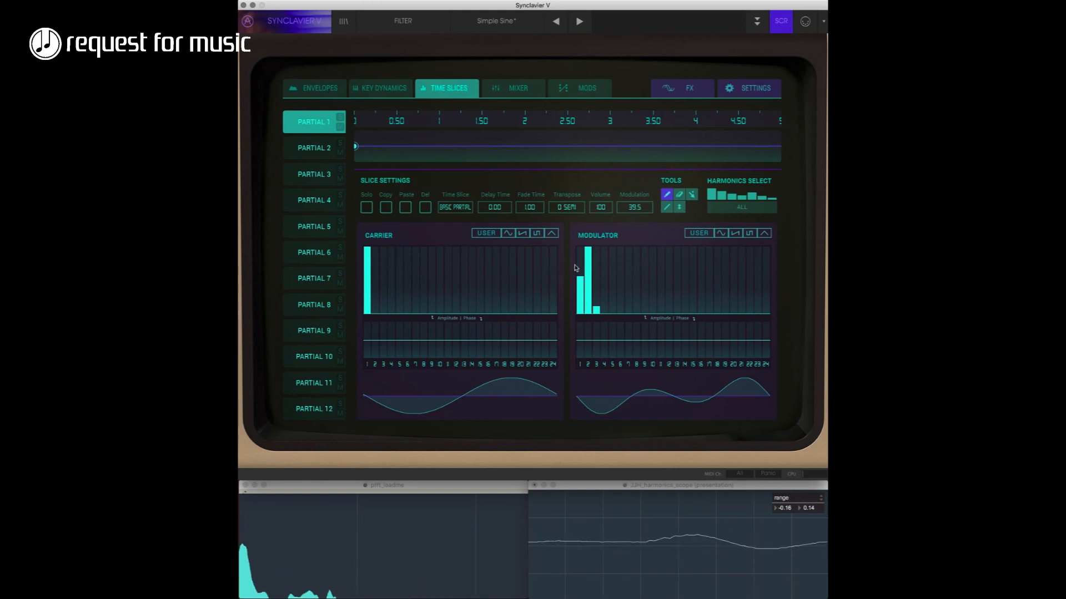
mouse_move(644, 262)
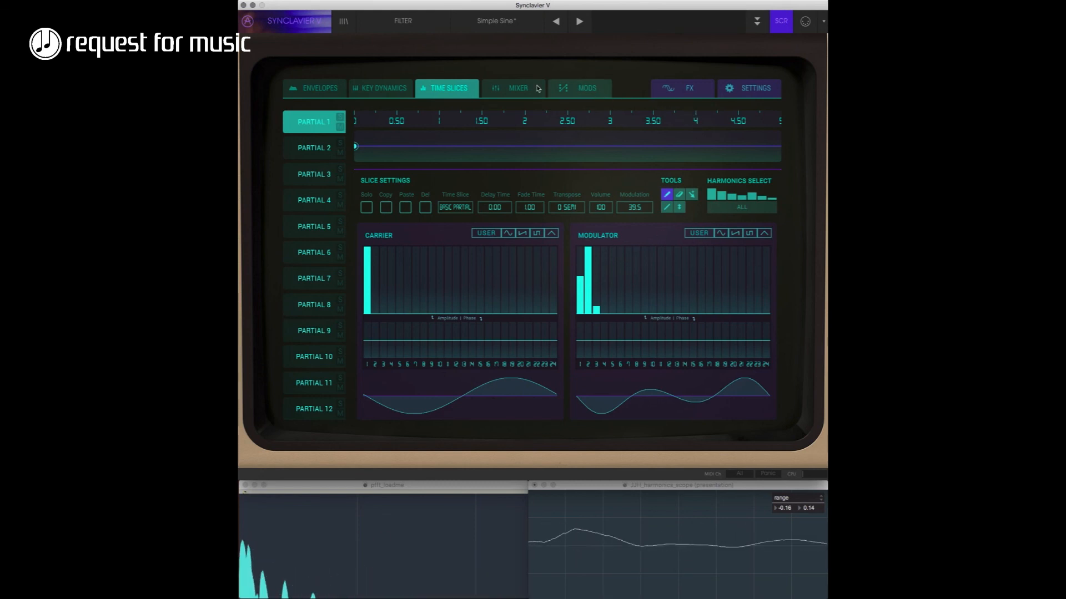
Switch to the Mixer page listing volume, tuning and FM controls for all twelve partials.
click(519, 88)
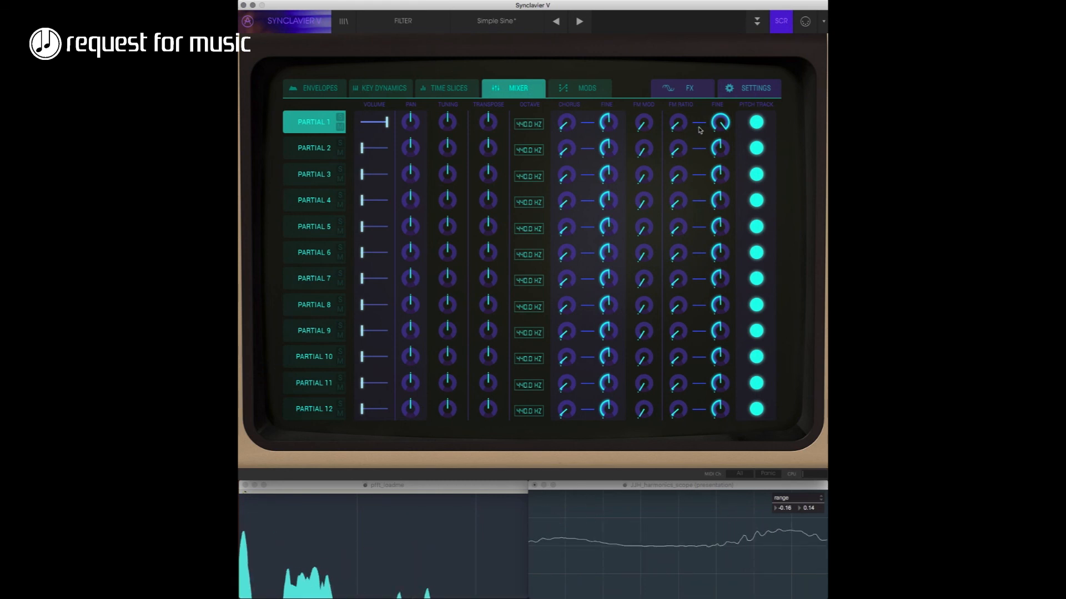
mouse_move(492, 69)
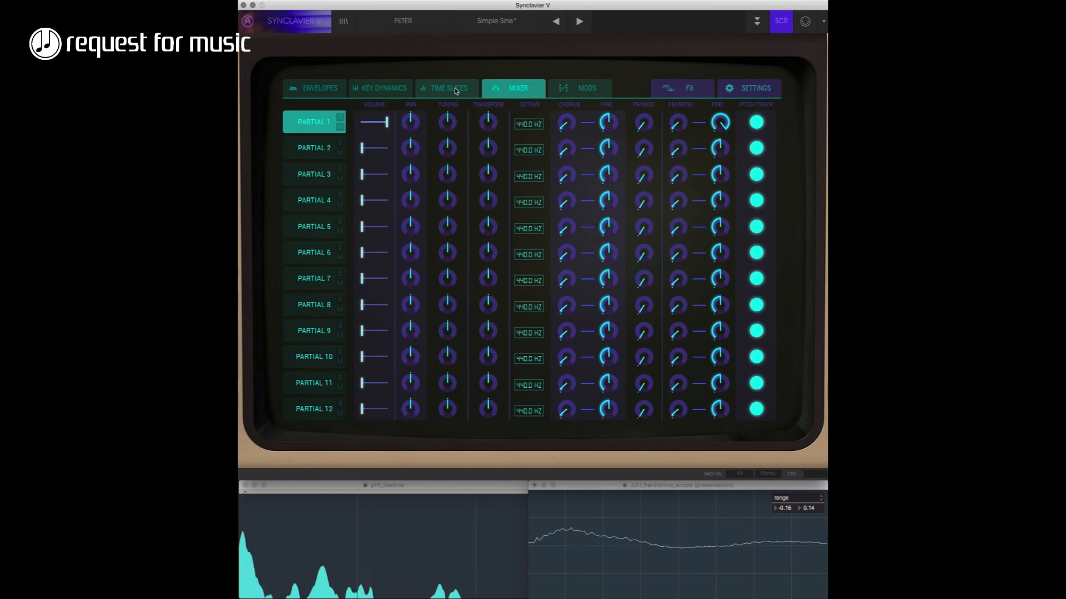
Return to the Time Slices page to continue editing the modulator spectrum.
click(446, 87)
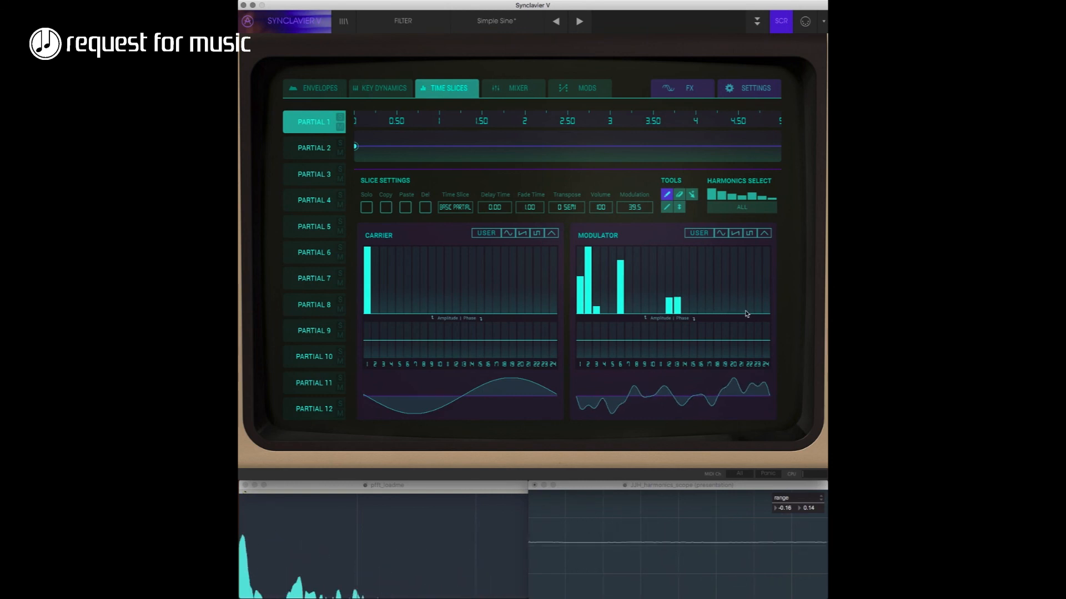
mouse_move(675, 361)
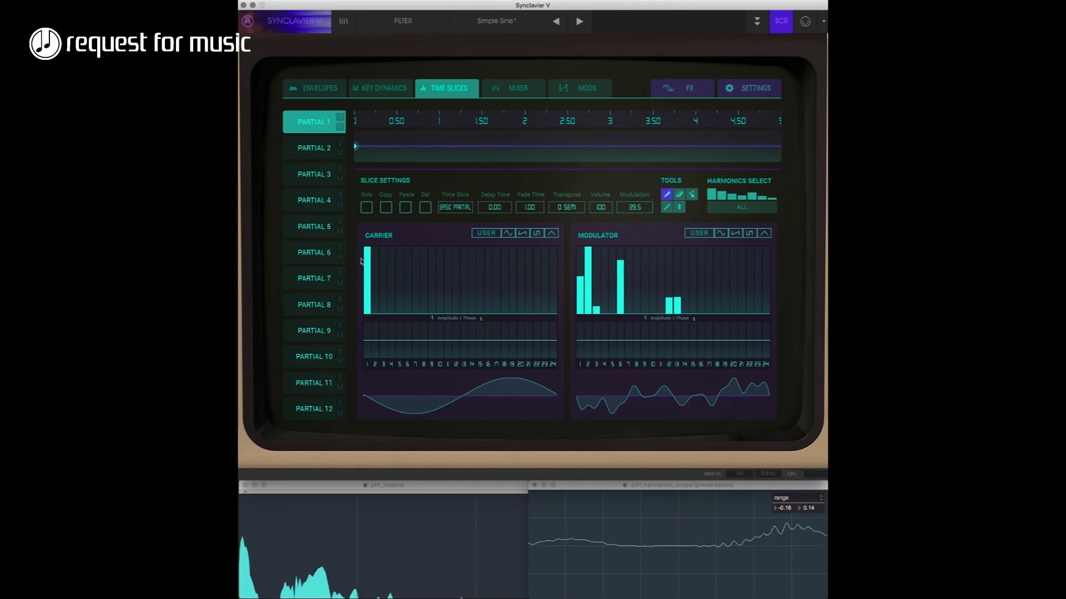
mouse_move(519, 383)
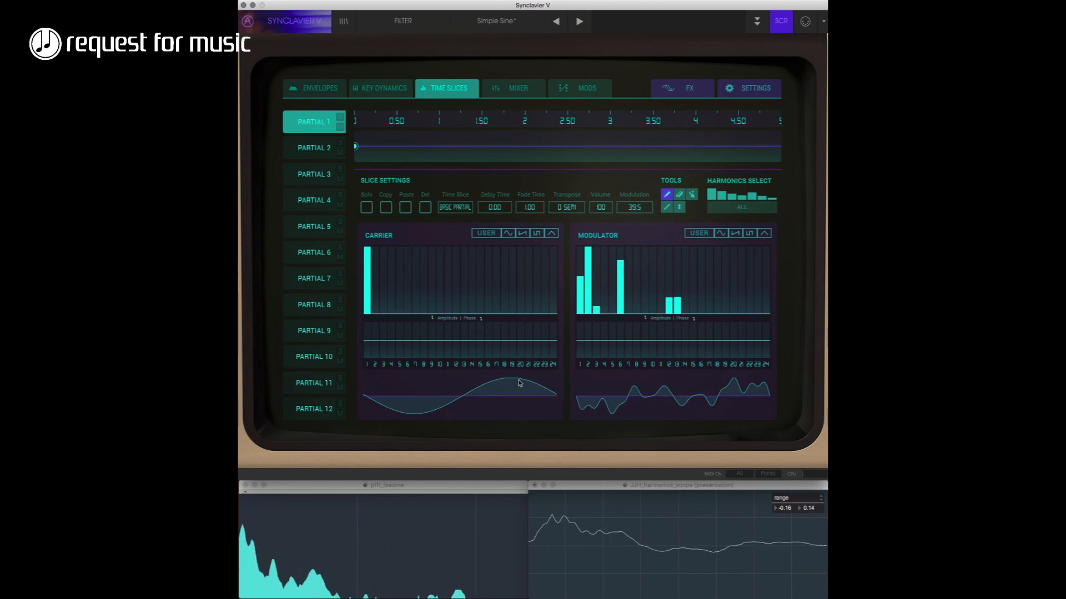